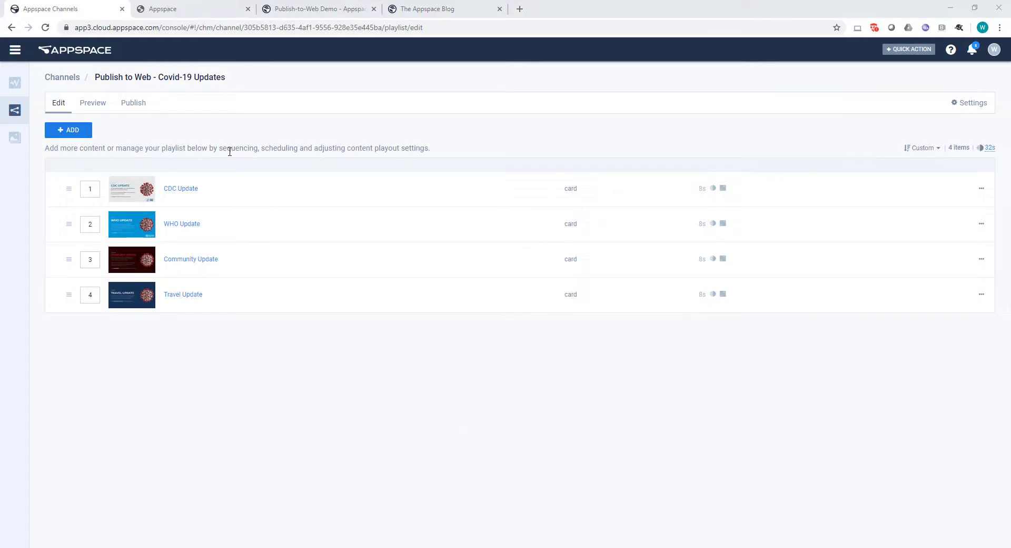
{"action": "mouse_move", "coordinate": [268, 152]}
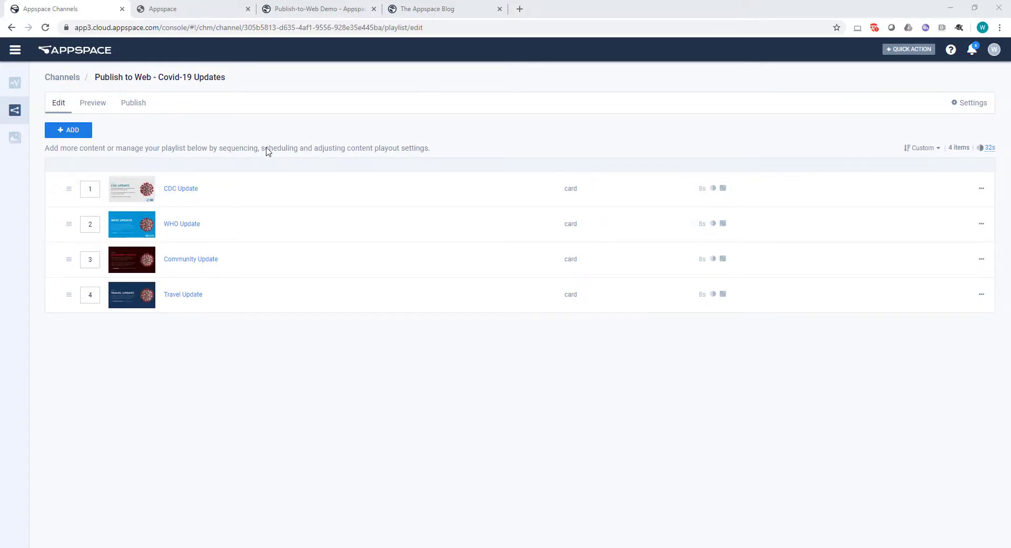
Publish the Covid-19 Updates channel to the web and view its public page.
{"action": "left_click", "coordinate": [132, 103]}
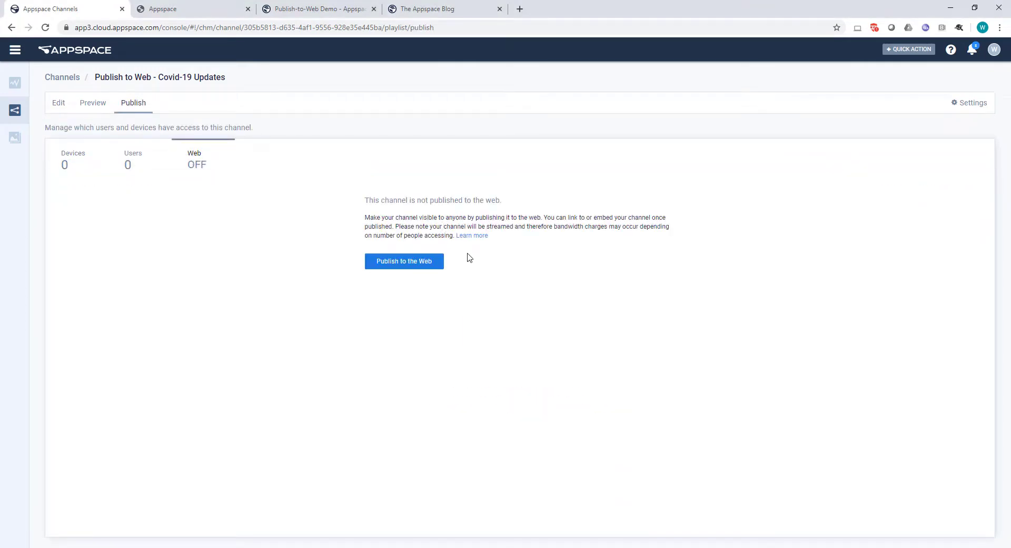
{"action": "left_click", "coordinate": [404, 260]}
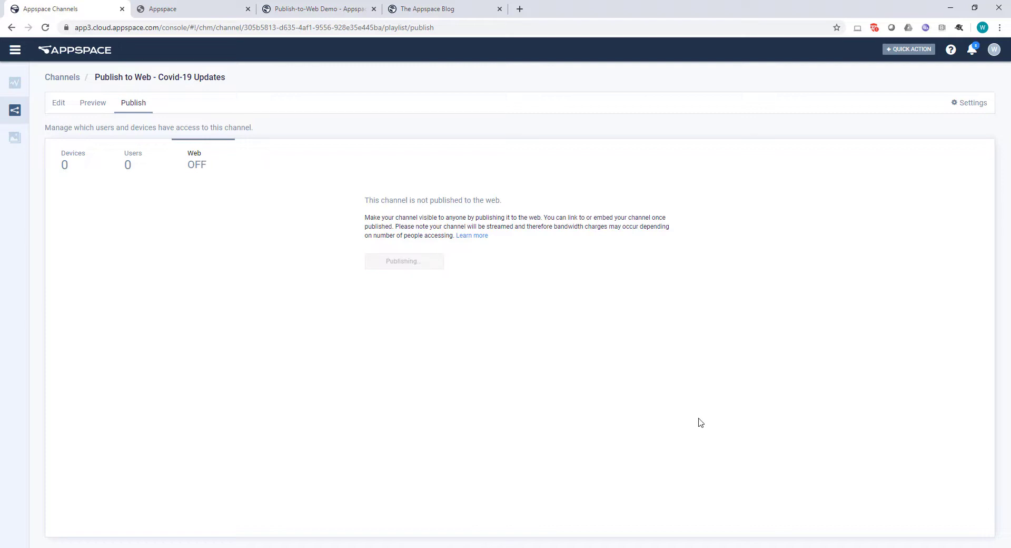
{"action": "left_click", "coordinate": [403, 261]}
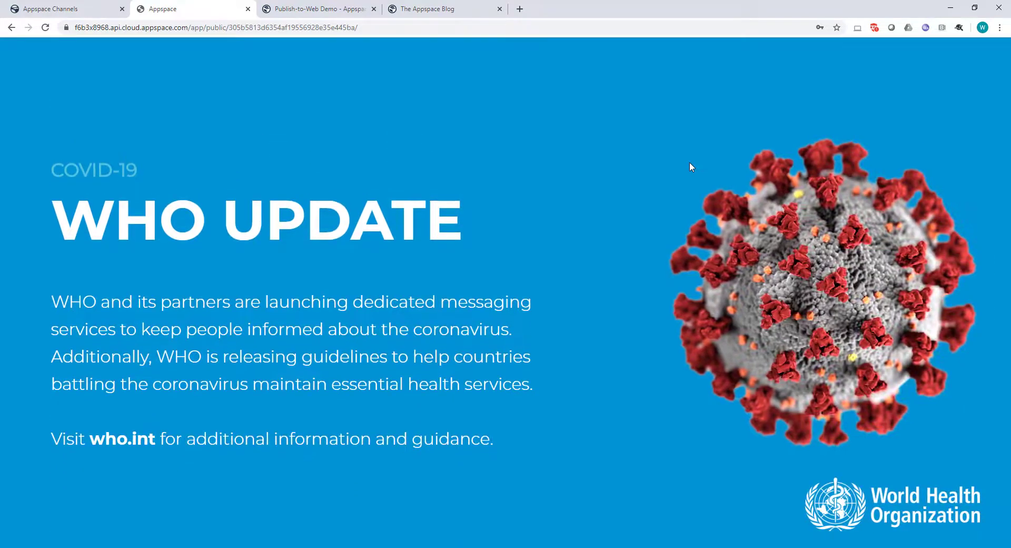
Return from the public playback tab to the channel's publishing page in Appspace.
{"action": "left_click", "coordinate": [64, 9]}
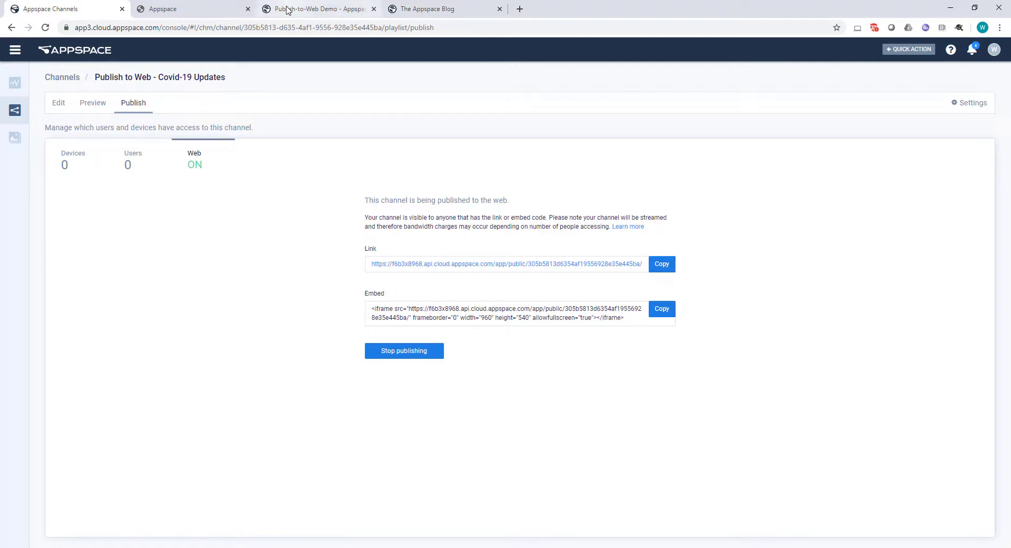
Show the intranet demo page with the embedded channel, then the Appspace blog.
{"action": "left_click", "coordinate": [316, 9]}
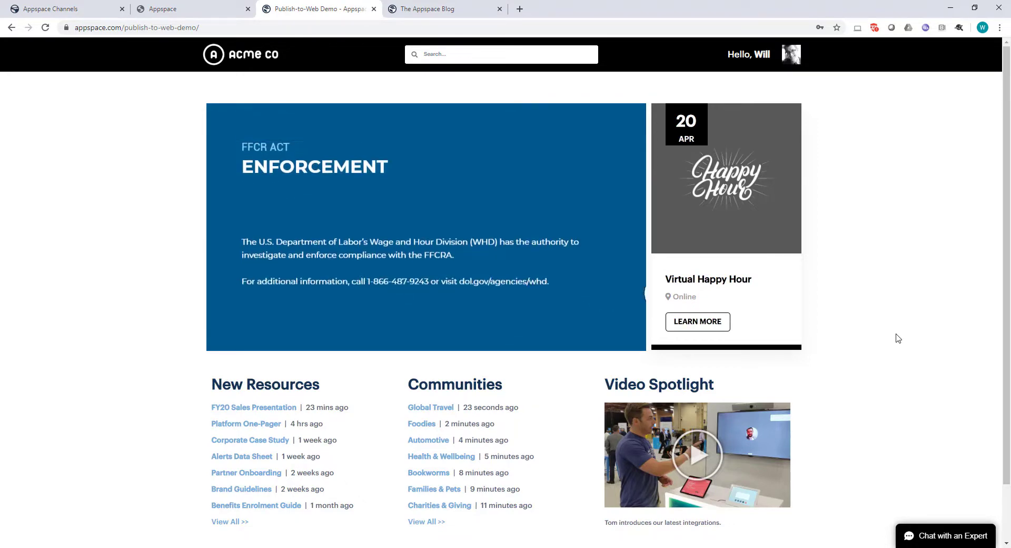
{"action": "left_click", "coordinate": [426, 9]}
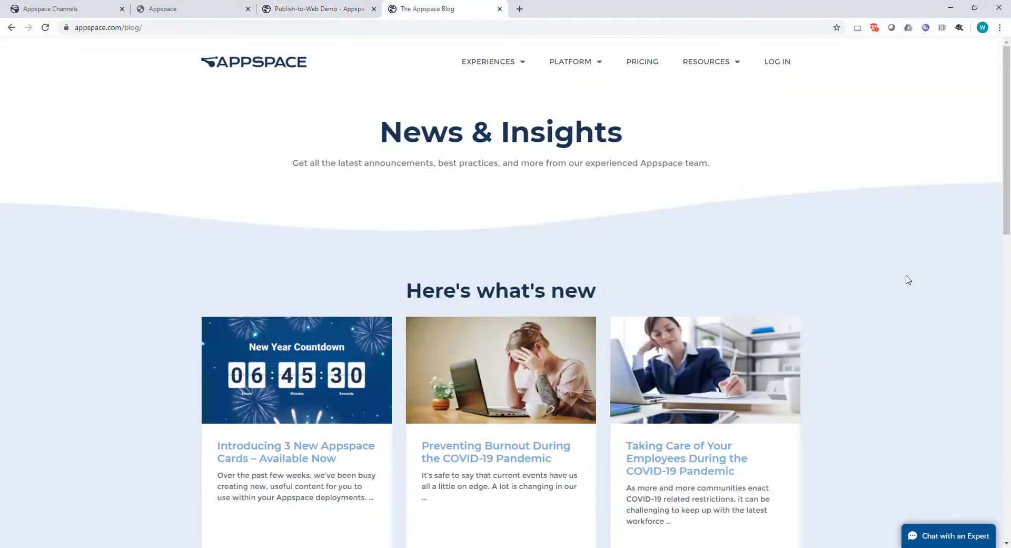